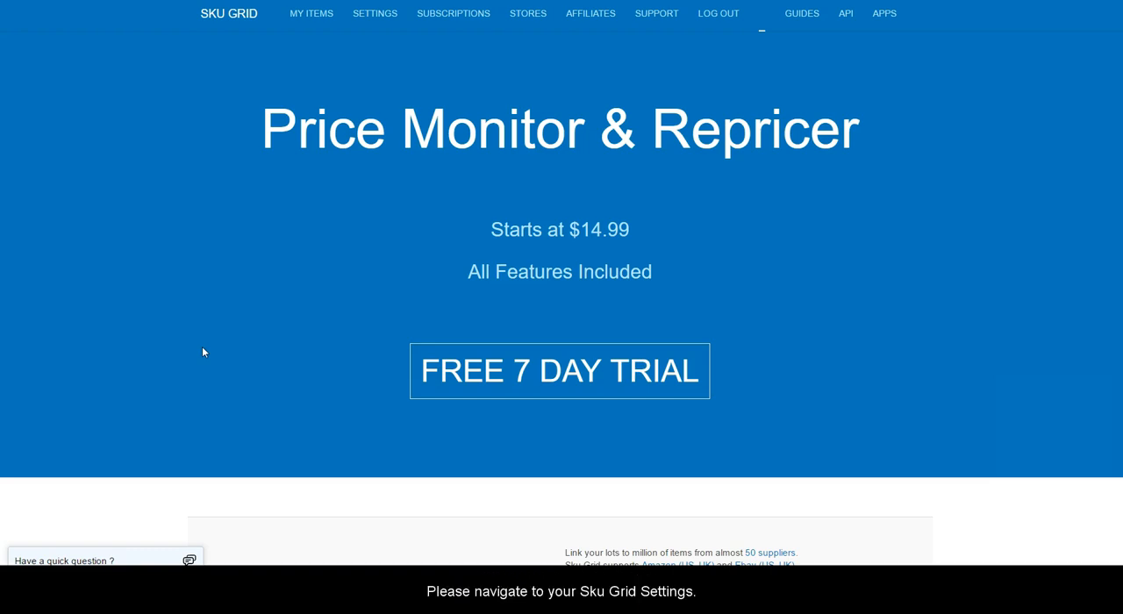
Step: Go to Settings from the top navigation and select the General Repricer tab
{"action": "left_click", "coordinate": [379, 13]}
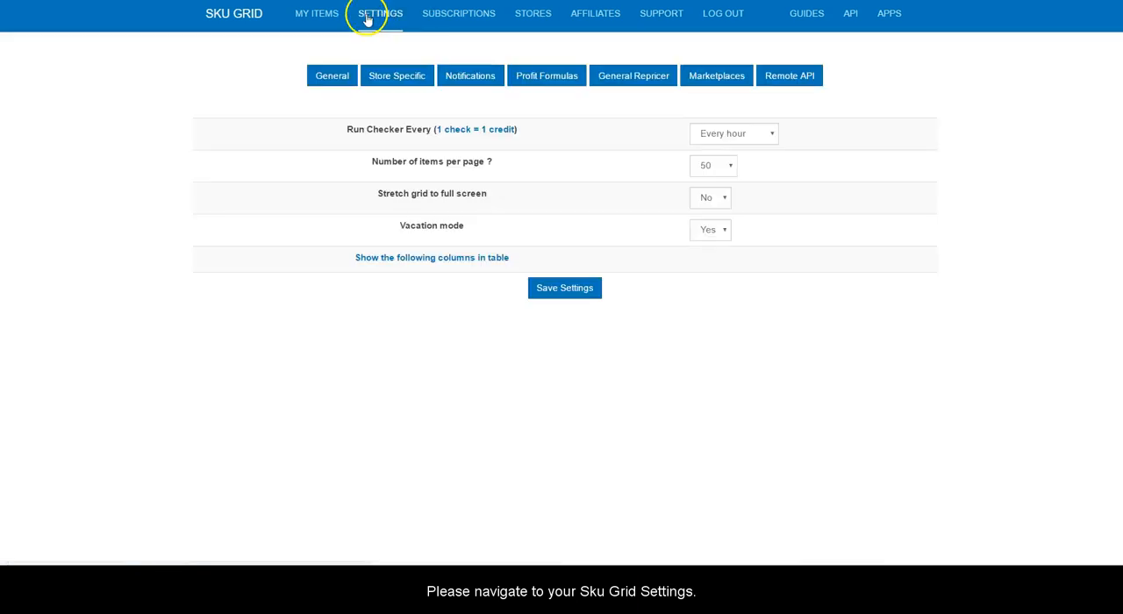
{"action": "left_click", "coordinate": [632, 76]}
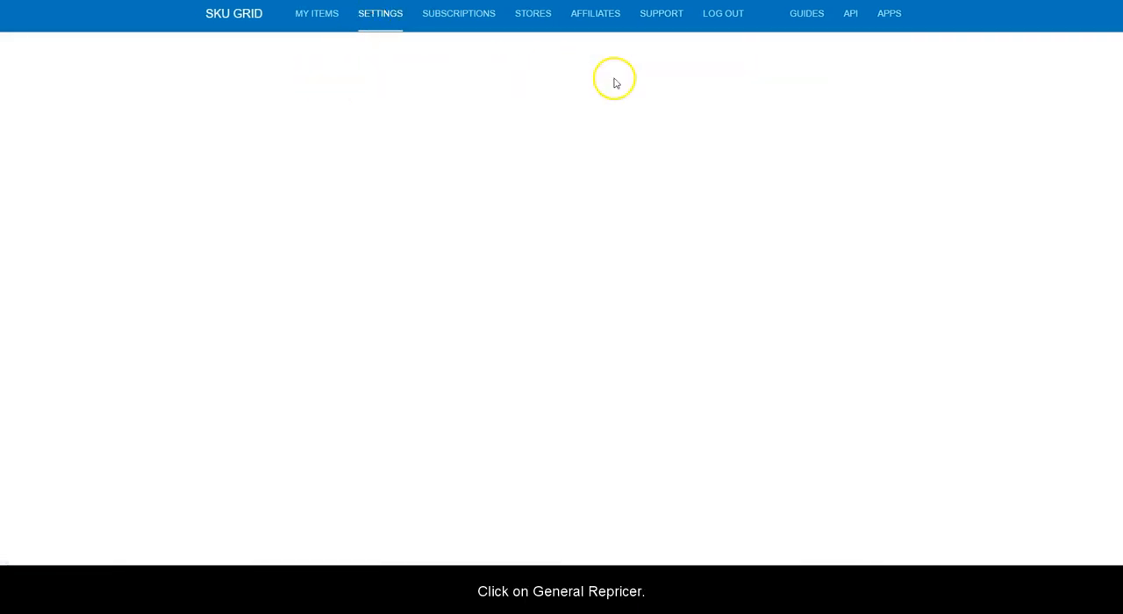
Step: Reopen the General Repricer tab to show Safe Repricing and Super Safe Repricing, both off
{"action": "left_click", "coordinate": [627, 75]}
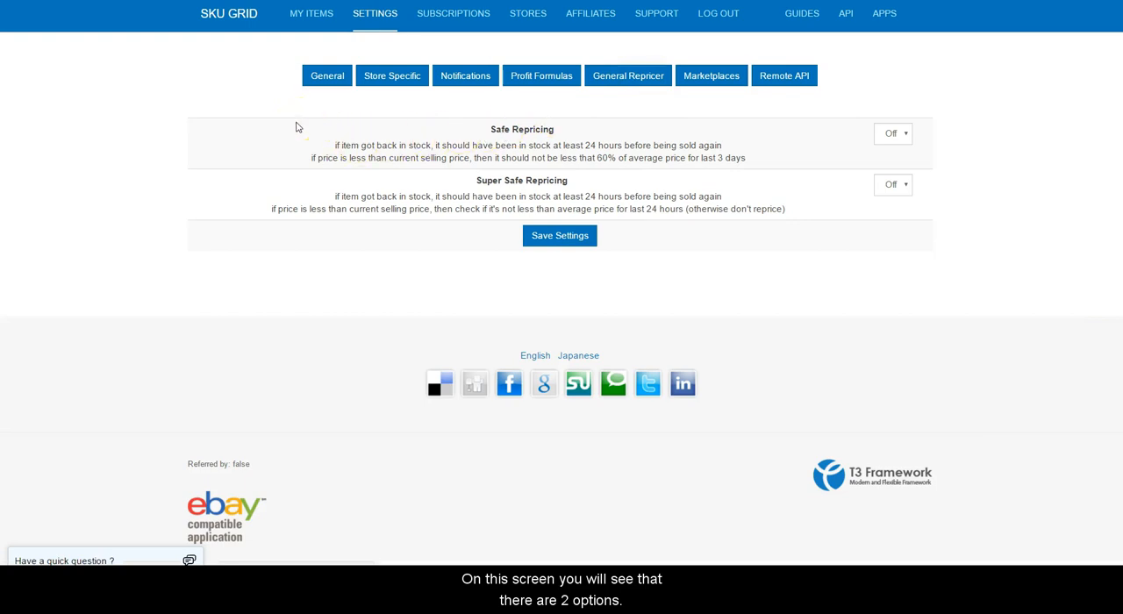
{"action": "mouse_move", "coordinate": [480, 136]}
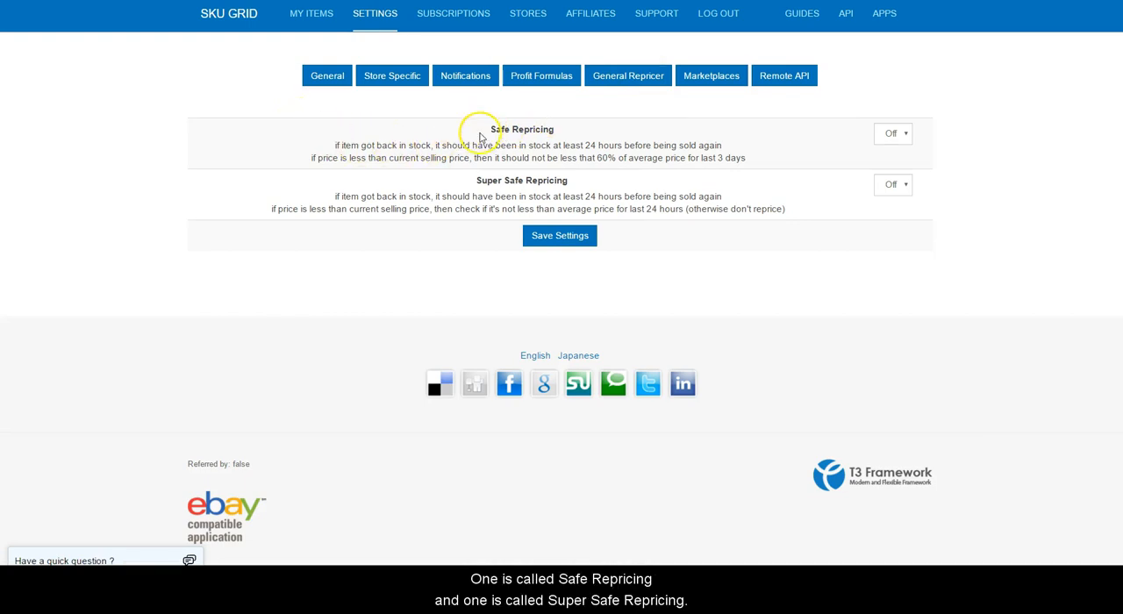
{"action": "mouse_move", "coordinate": [465, 187]}
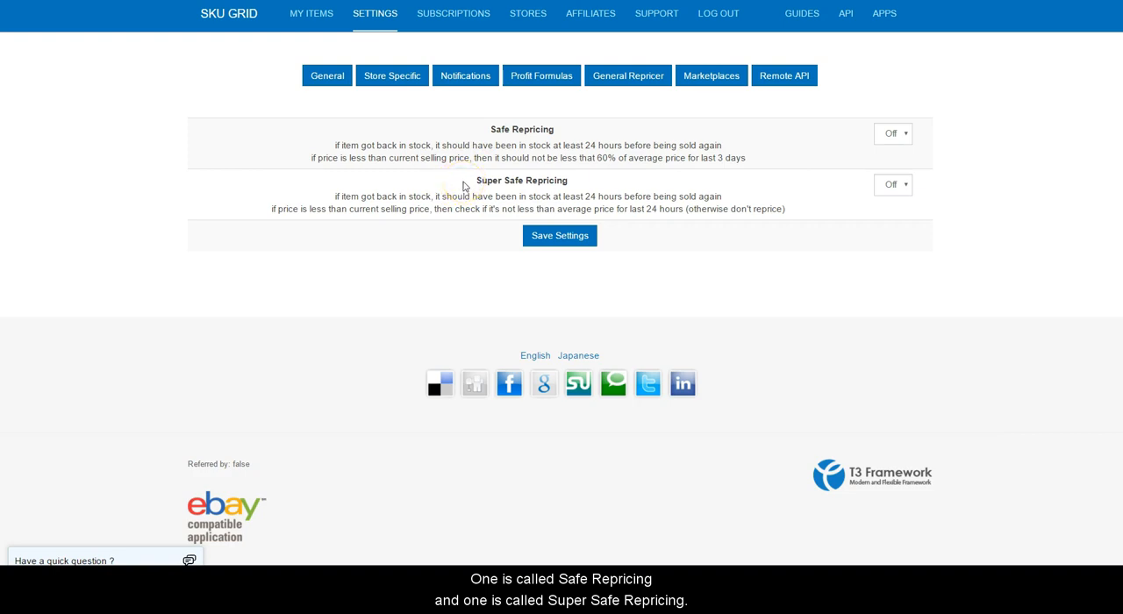
{"action": "mouse_move", "coordinate": [980, 136]}
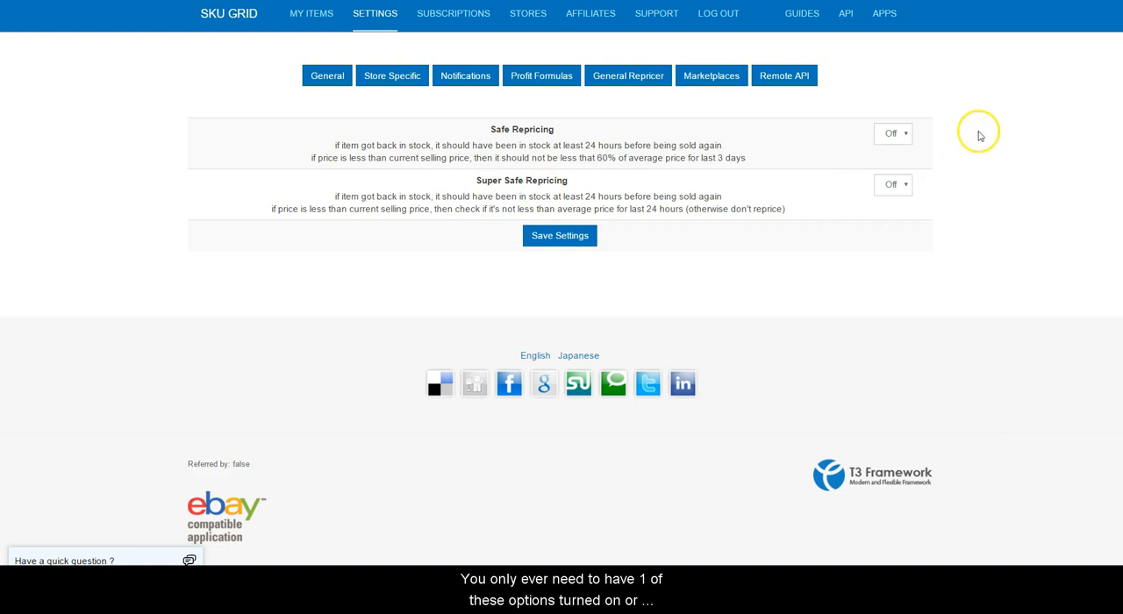
{"action": "mouse_move", "coordinate": [984, 142]}
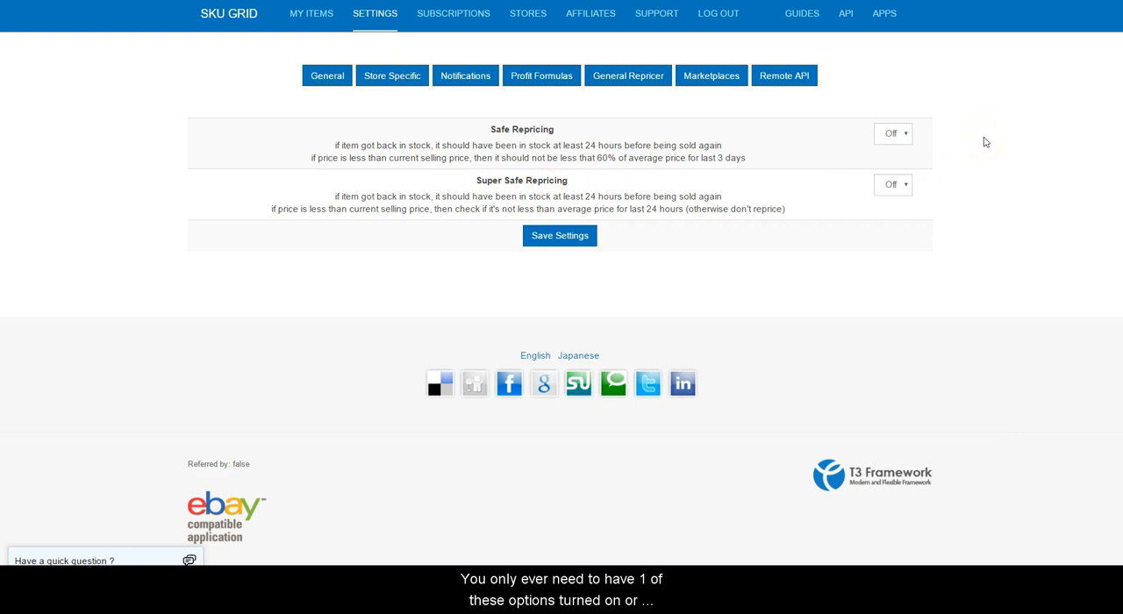